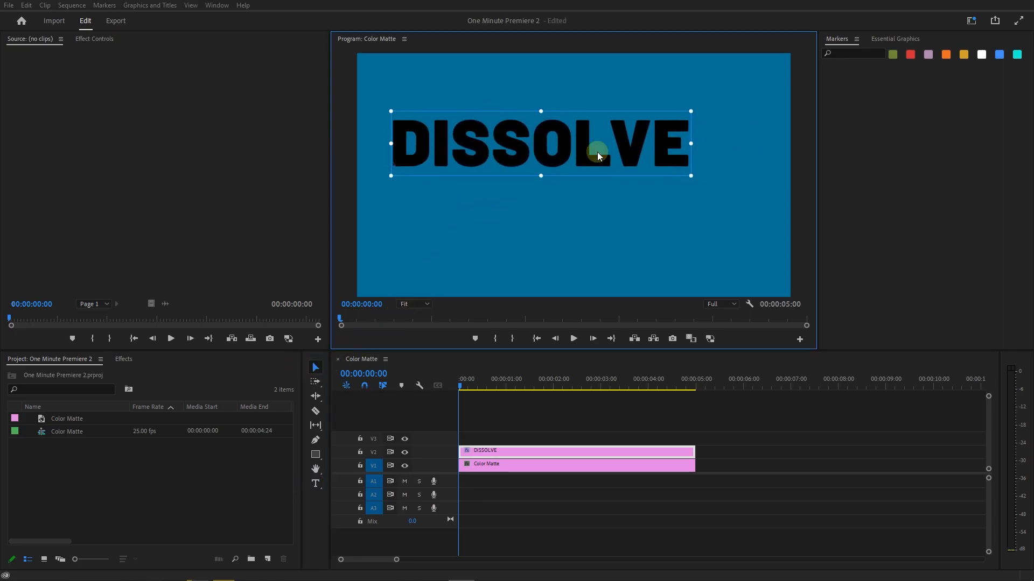
Step: Center the DISSOLVE title horizontally and vertically in the frame via Essential Graphics
{"action": "left_click", "coordinate": [894, 38]}
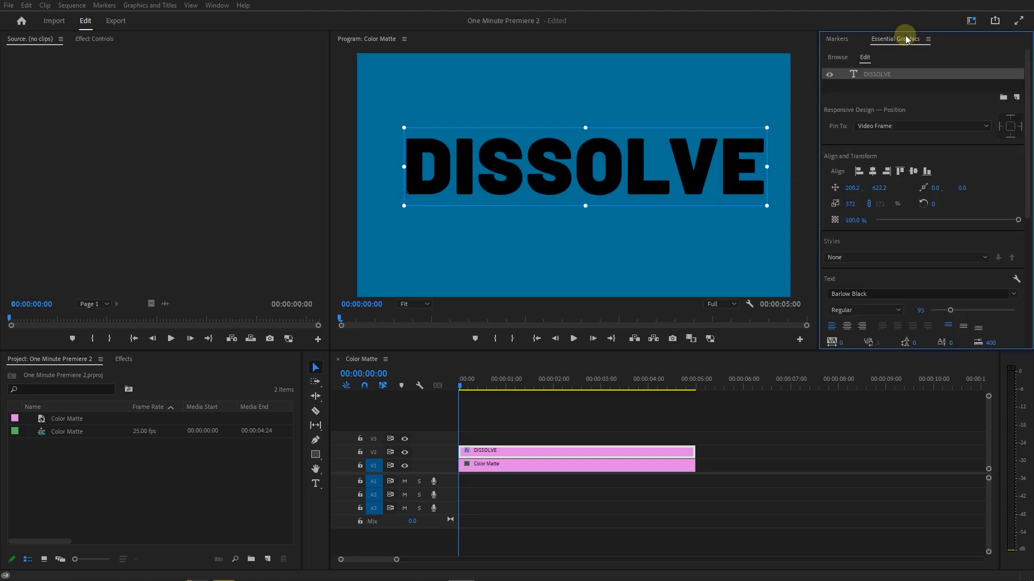
{"action": "left_click", "coordinate": [912, 172]}
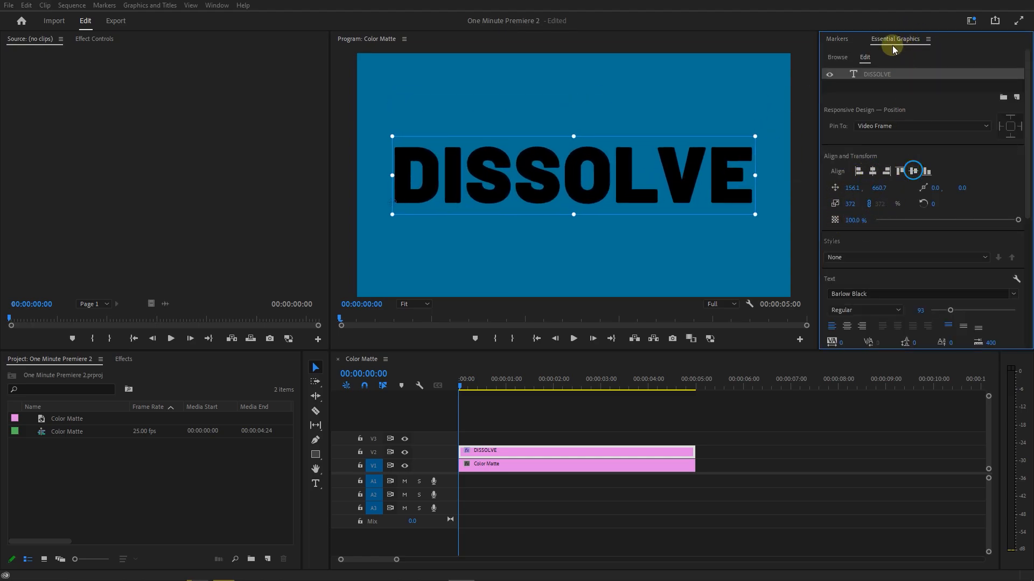
{"action": "left_click", "coordinate": [94, 39]}
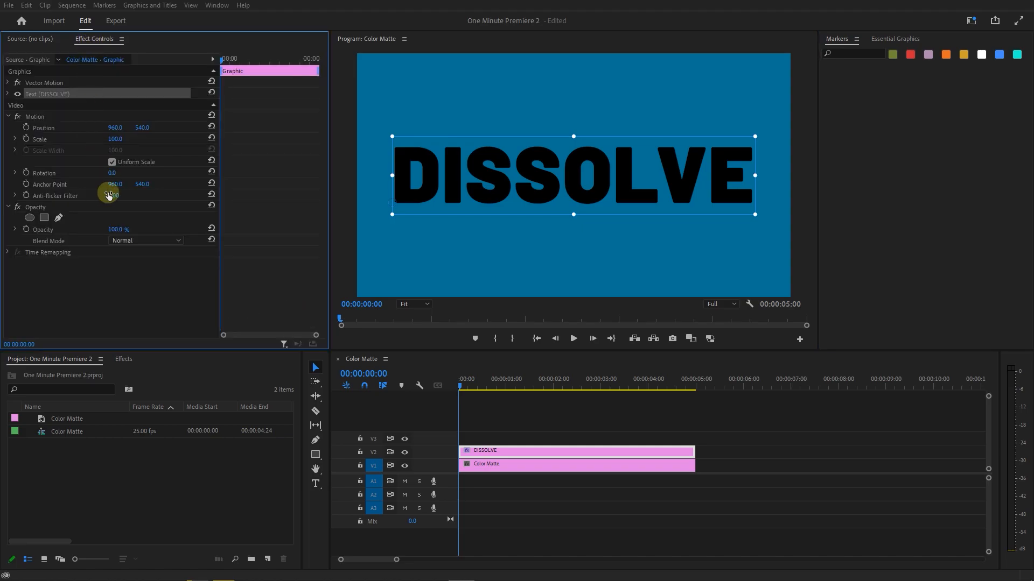
Step: Search the Effects library for 'LINEAR WIPE'
{"action": "left_click", "coordinate": [7, 93]}
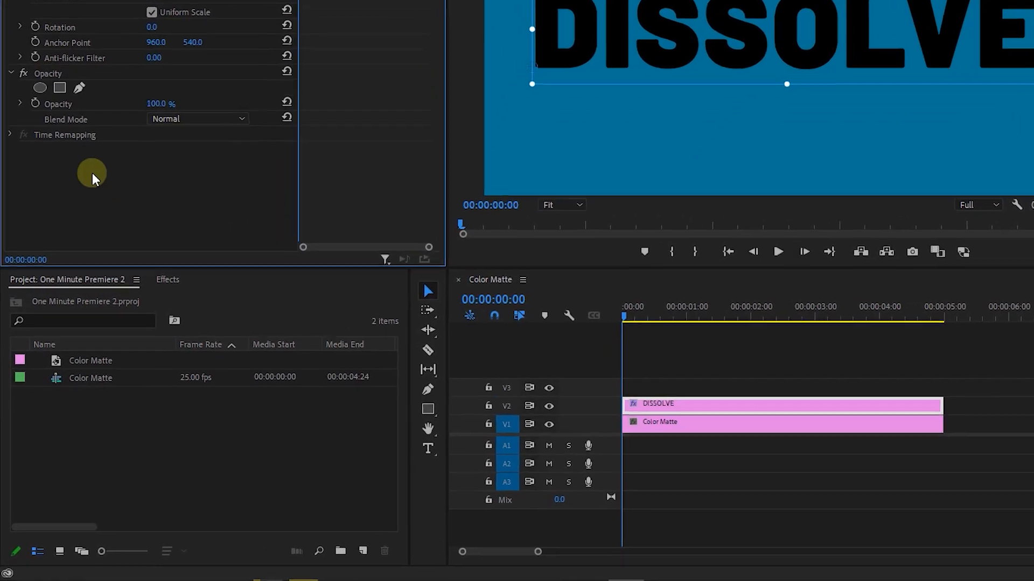
{"action": "type", "text": "LINEAR WIPE"}
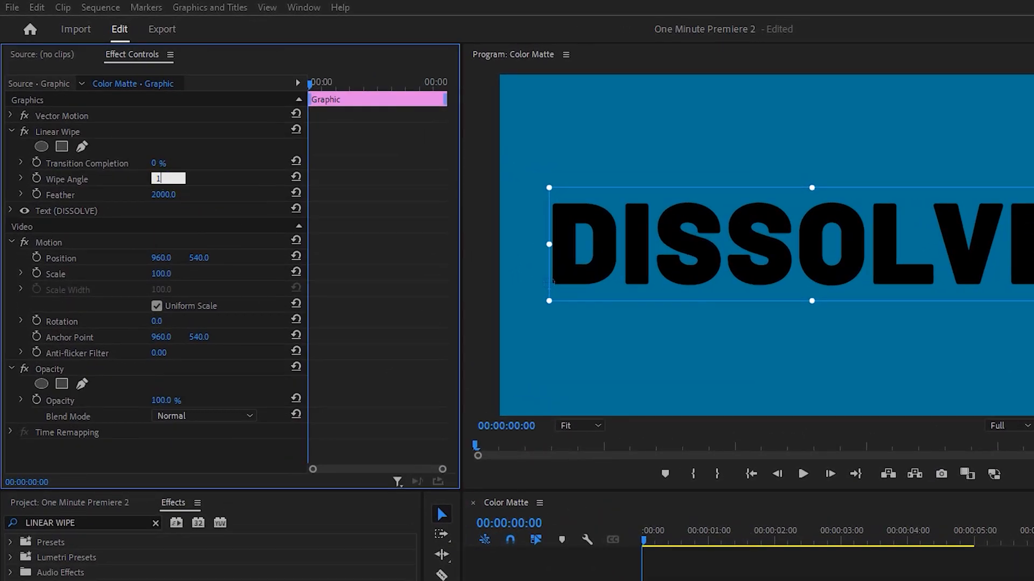
Step: Set the Linear Wipe angle to 180° and Transition Completion to 100
{"action": "type", "text": "180.0 °"}
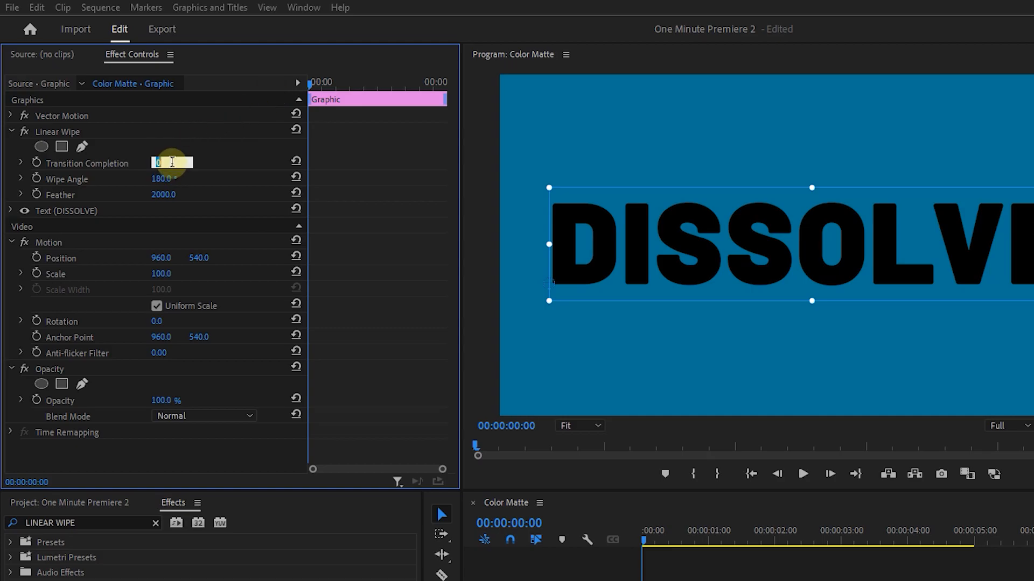
{"action": "type", "text": "100"}
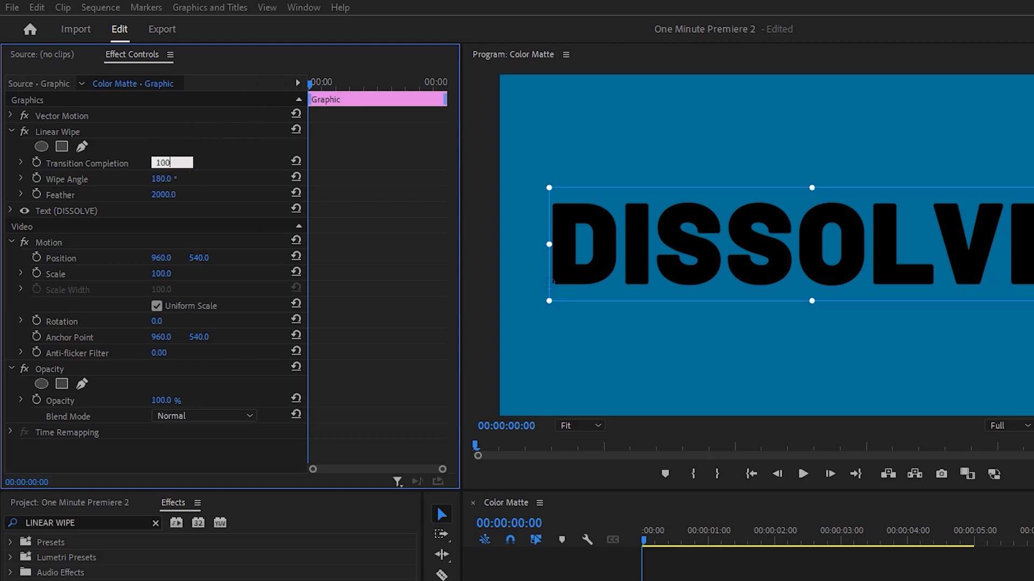
Step: Keyframe Transition Completion from 100% at the start to 0% at one second, then move to 2:17
{"action": "left_click", "coordinate": [37, 163]}
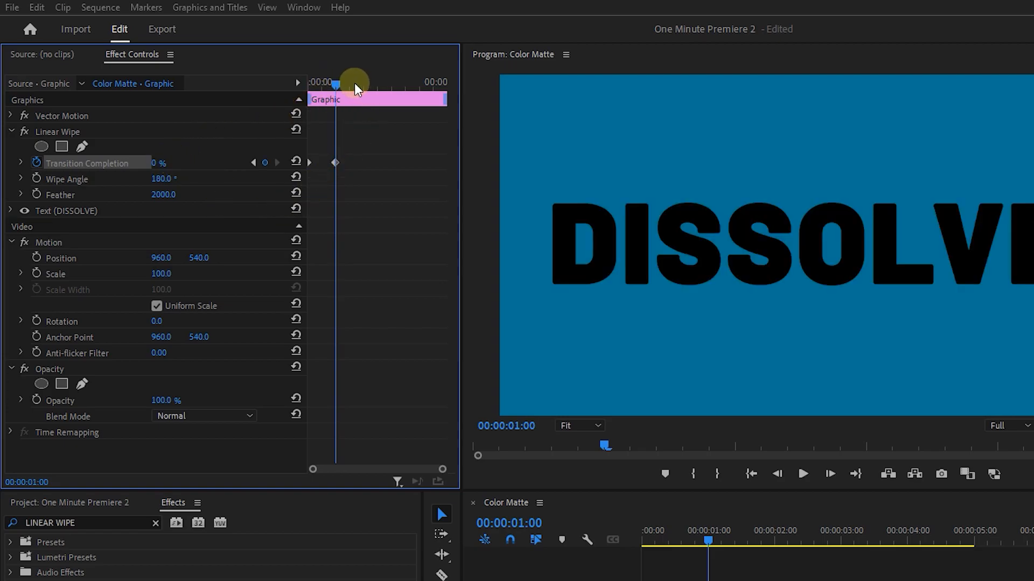
{"action": "left_click_drag", "start_coordinate": [336, 84], "coordinate": [385, 84]}
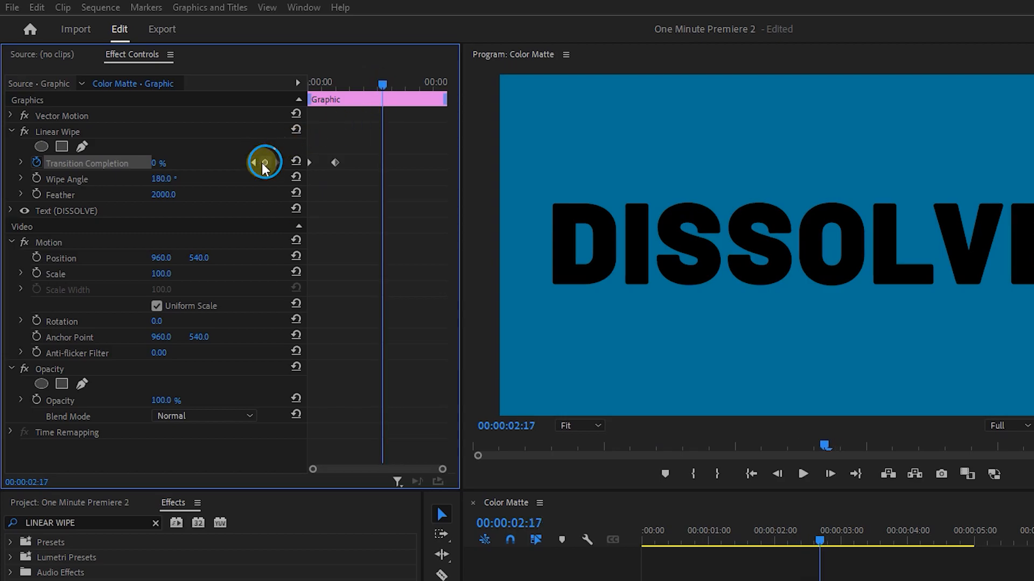
Step: Hold the title revealed at 2:17, wipe it out to 100% by the clip's end, and preview
{"action": "left_click", "coordinate": [263, 163]}
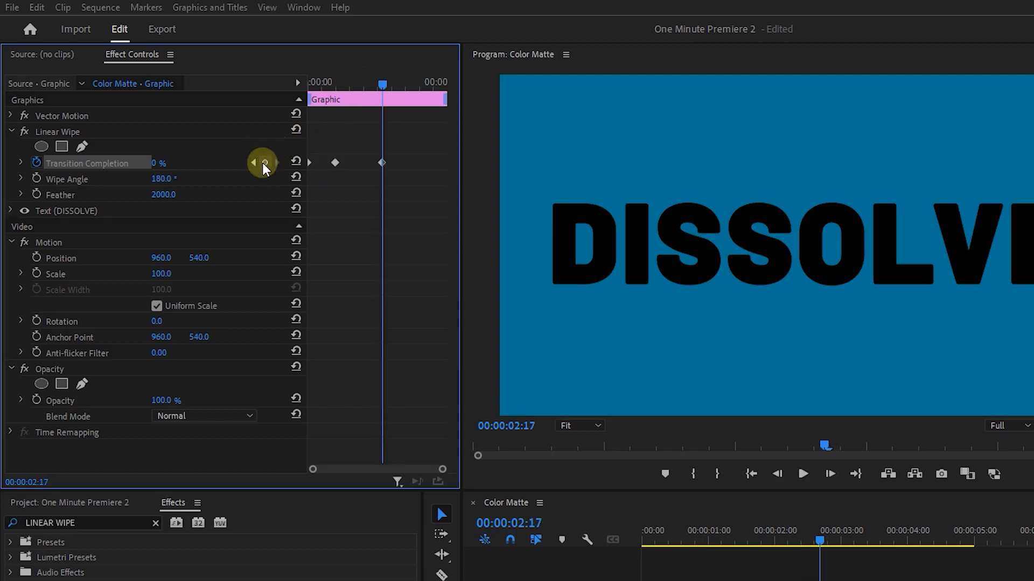
{"action": "left_click_drag", "start_coordinate": [383, 84], "coordinate": [406, 84]}
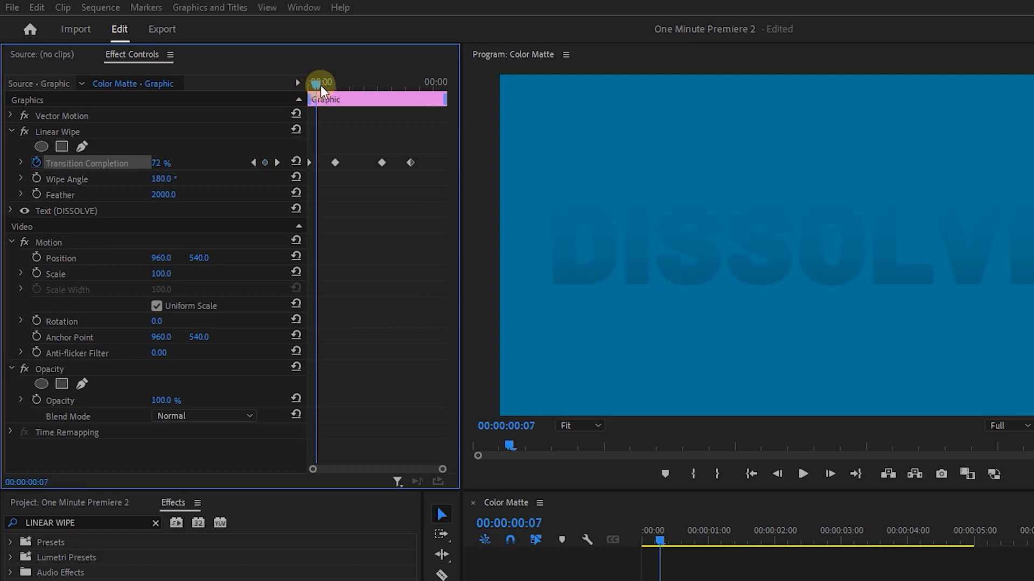
{"action": "left_click_drag", "start_coordinate": [320, 84], "coordinate": [395, 84]}
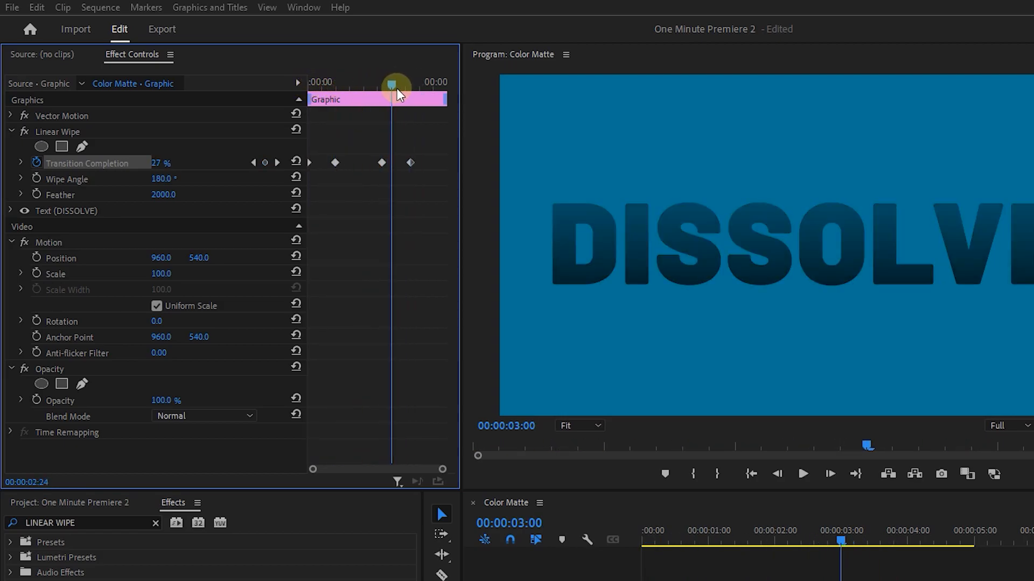
{"action": "left_click", "coordinate": [204, 416]}
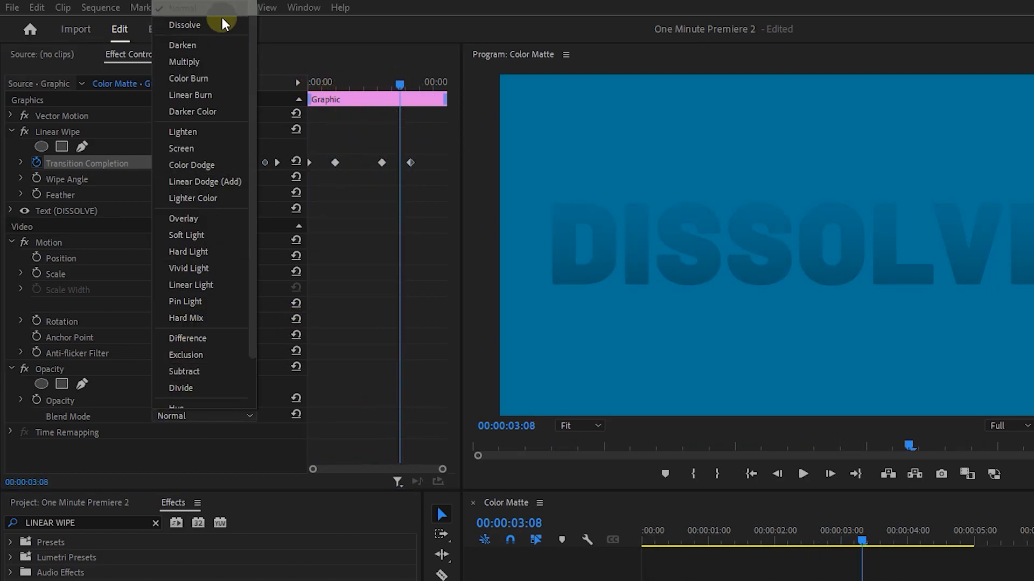